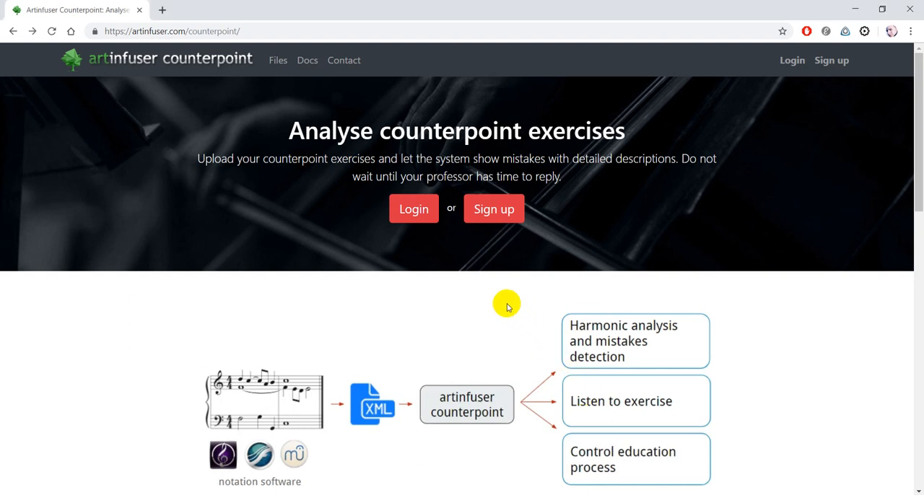
- Scroll the Analysing counterpoint docs to the supported species and time signatures table, shown full screen
{"action": "scroll", "scroll_direction": "down", "scroll_amount": 3}
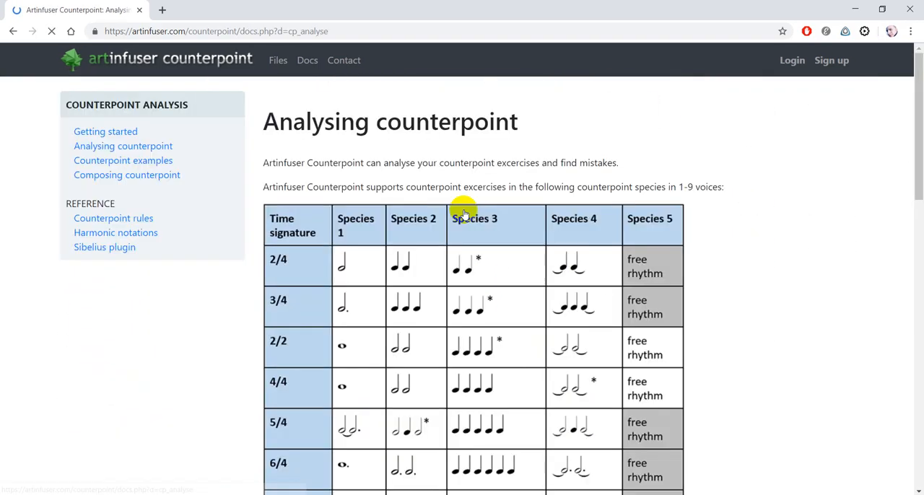
{"action": "key", "text": "f11"}
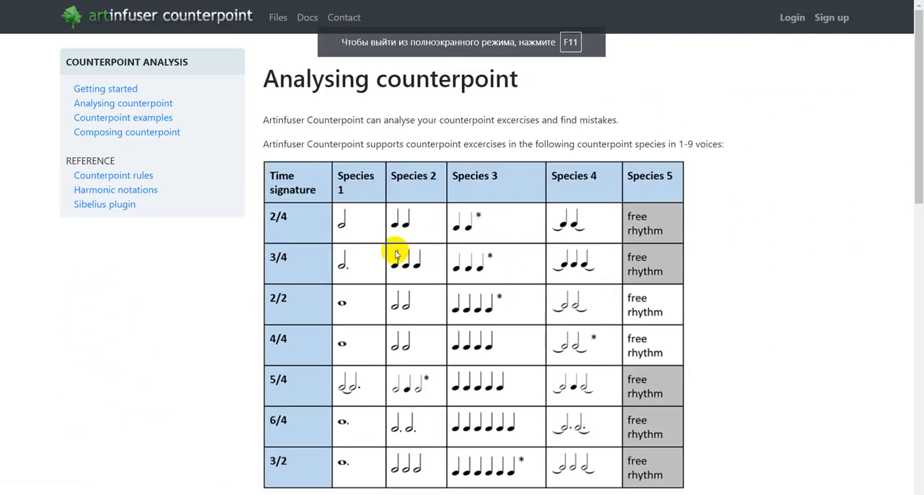
{"action": "mouse_move", "coordinate": [326, 240]}
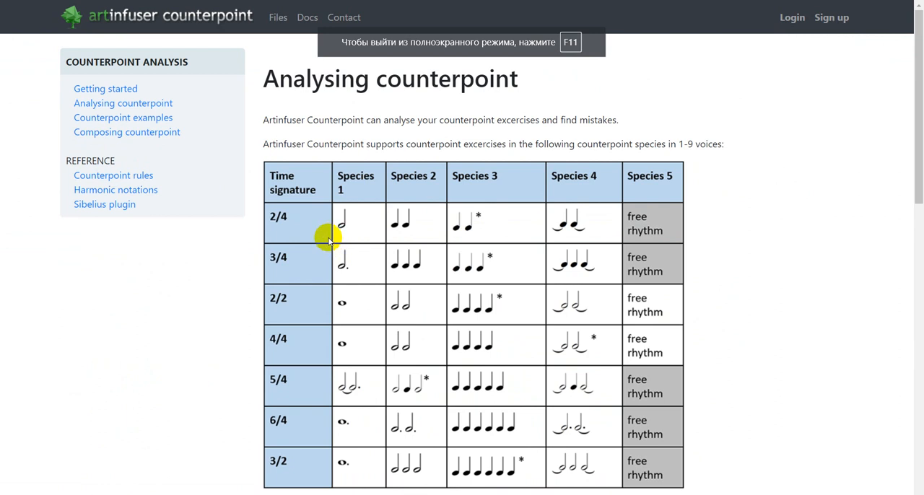
{"action": "mouse_move", "coordinate": [298, 433]}
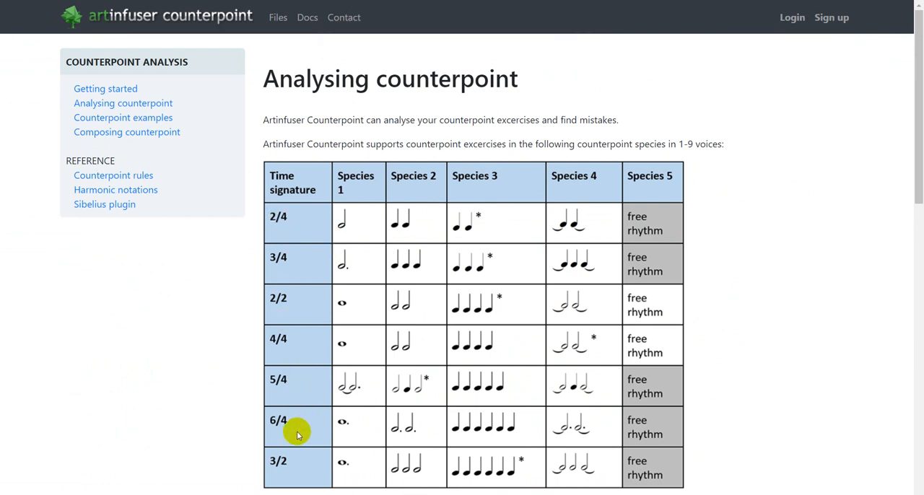
{"action": "mouse_move", "coordinate": [226, 374]}
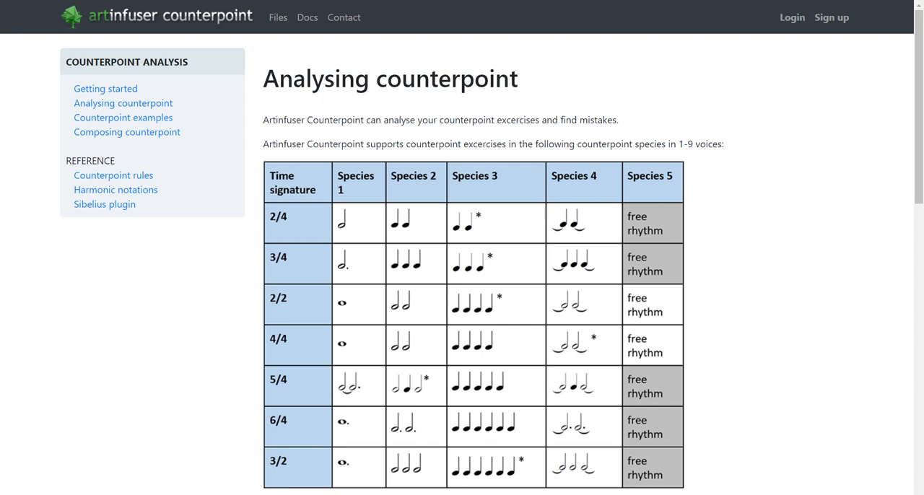
- Scroll down through the voice, species, mode and key-signature requirements to vocal range detection
{"action": "scroll", "scroll_direction": "down", "scroll_amount": 3}
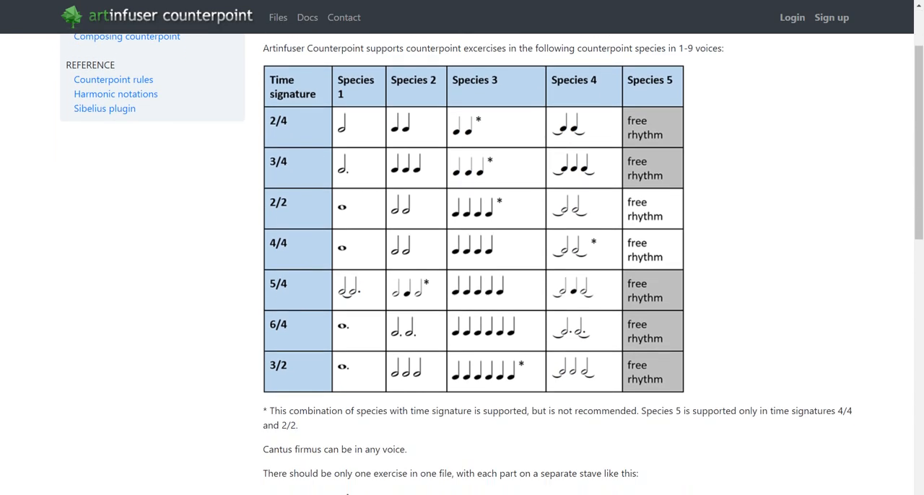
{"action": "scroll", "scroll_direction": "down", "scroll_amount": 3}
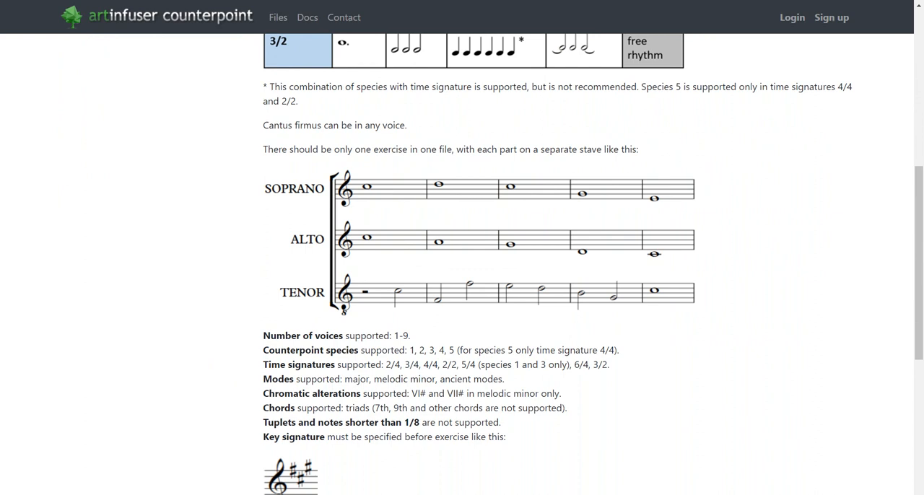
{"action": "scroll", "scroll_direction": "down", "scroll_amount": 3}
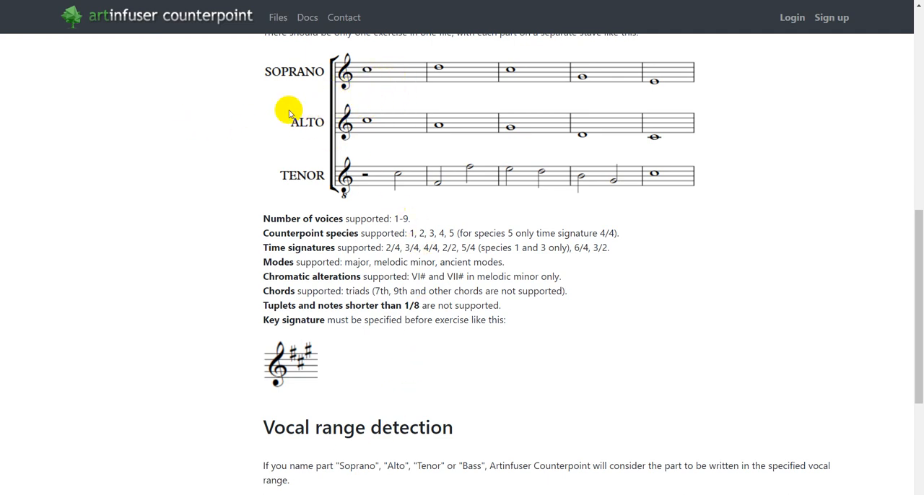
{"action": "mouse_move", "coordinate": [183, 160]}
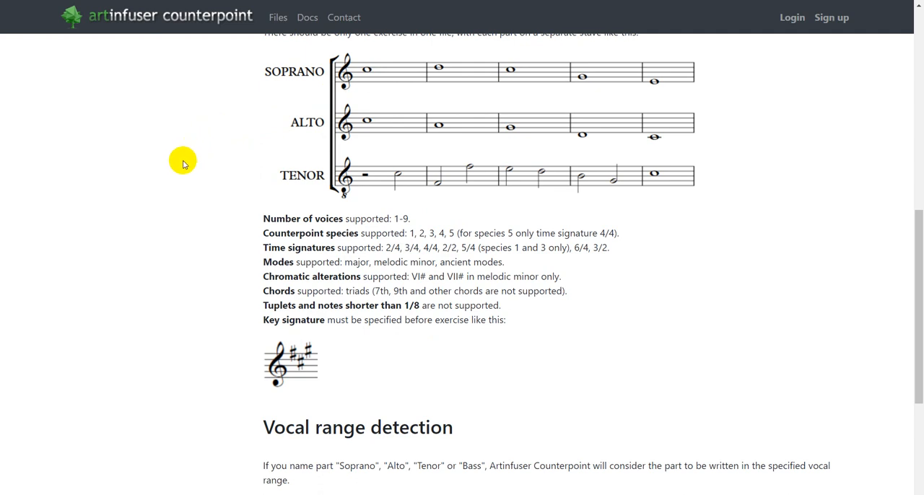
{"action": "mouse_move", "coordinate": [150, 240]}
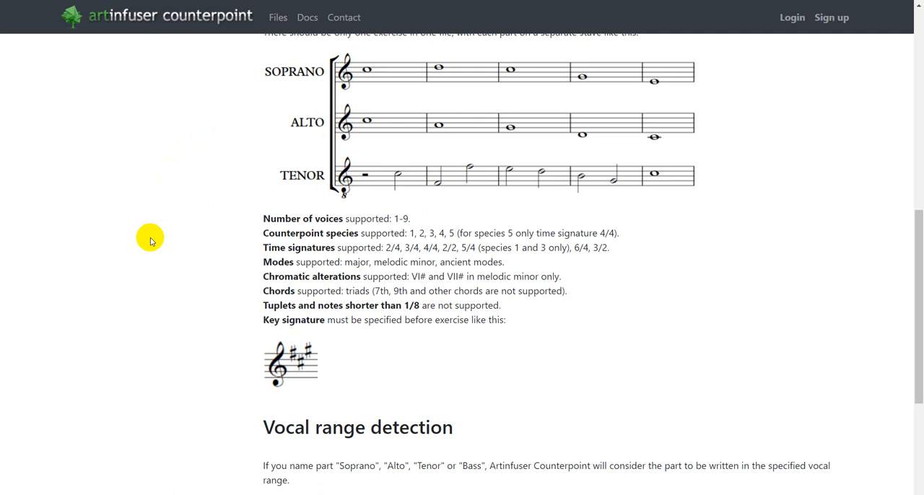
{"action": "mouse_move", "coordinate": [368, 365]}
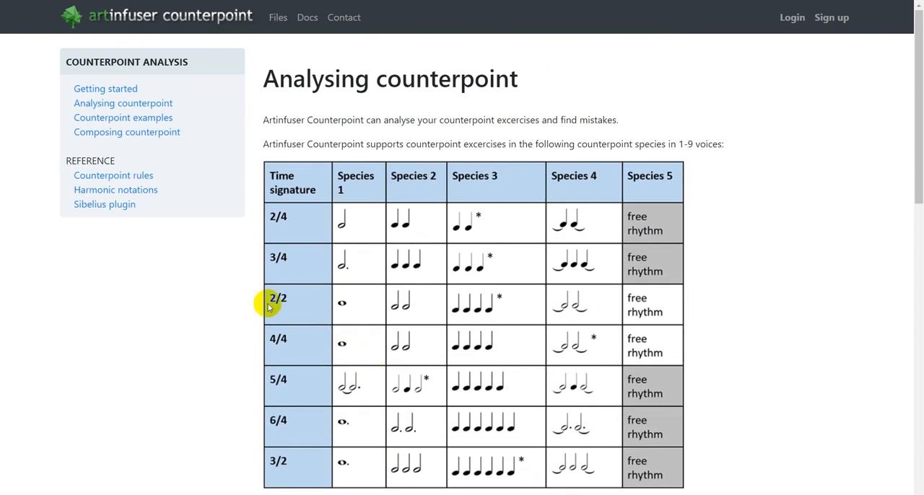
{"action": "mouse_move", "coordinate": [195, 201]}
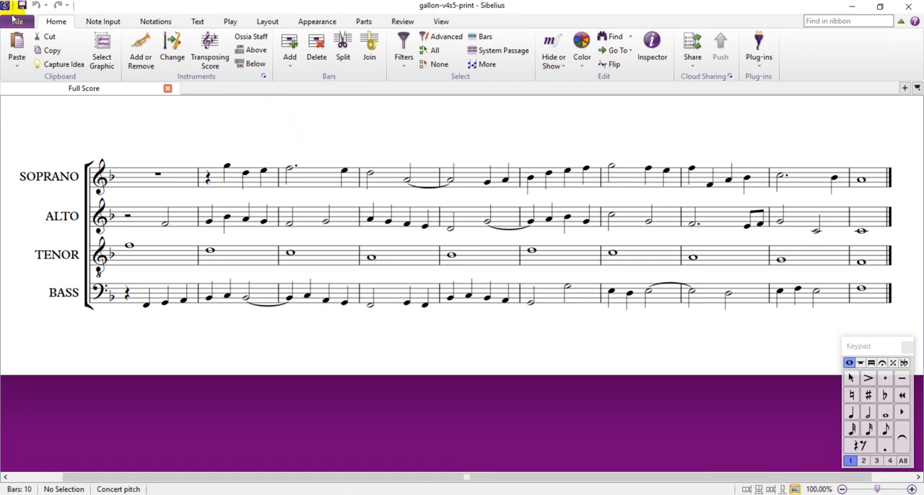
- Save the Sibelius score as uncompressed MusicXML gallon-v4s5-print.xml in the gallon folder
{"action": "left_click", "coordinate": [17, 21]}
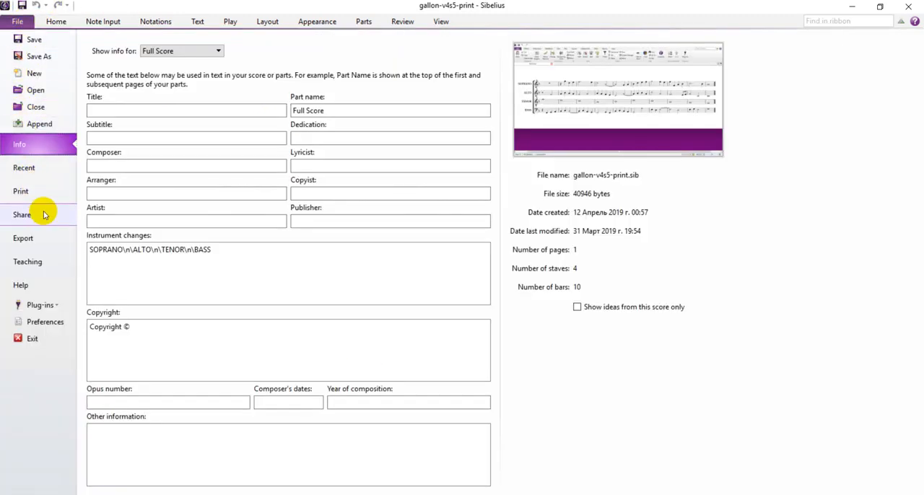
{"action": "left_click", "coordinate": [22, 238]}
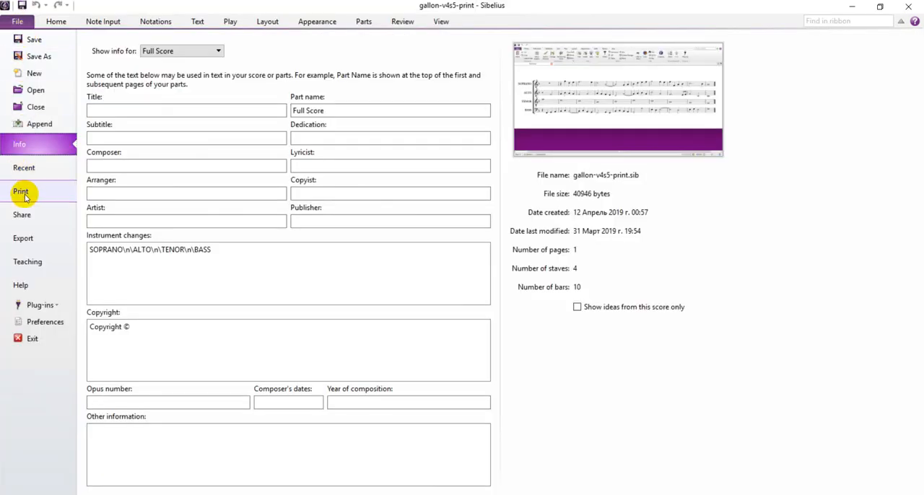
{"action": "left_click", "coordinate": [22, 239]}
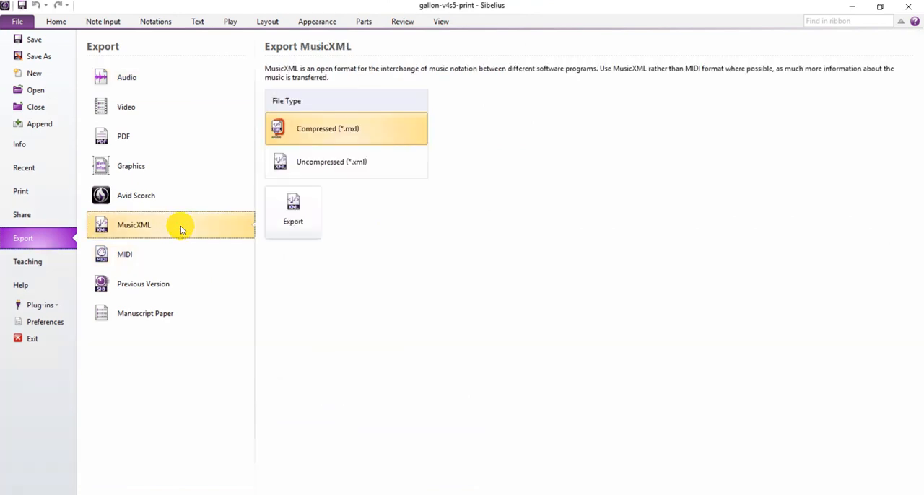
{"action": "left_click", "coordinate": [293, 209]}
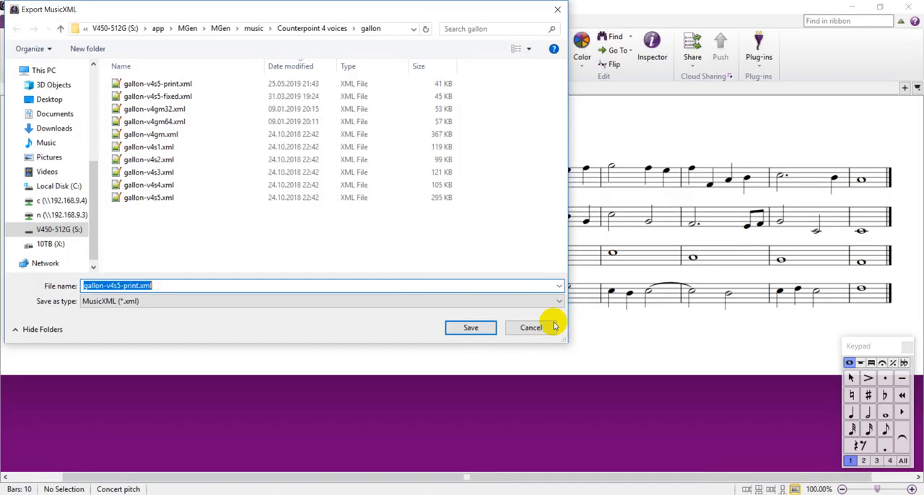
{"action": "left_click", "coordinate": [470, 327]}
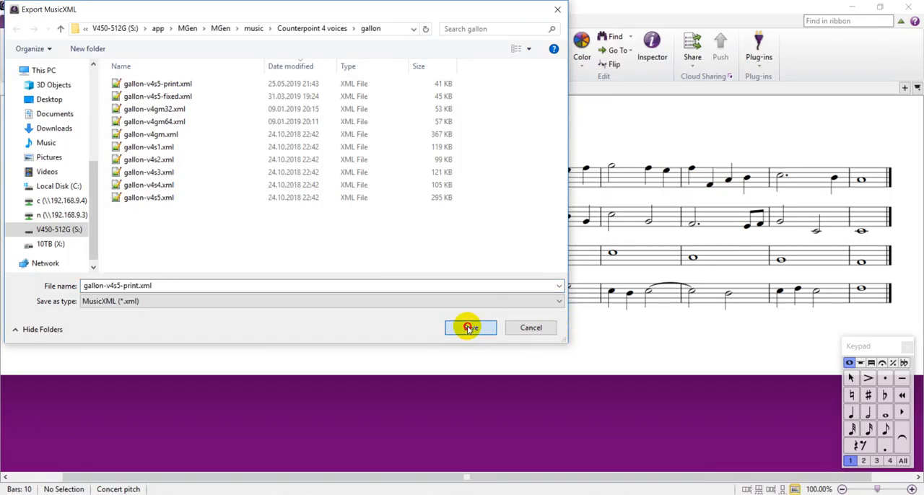
{"action": "left_click", "coordinate": [470, 327]}
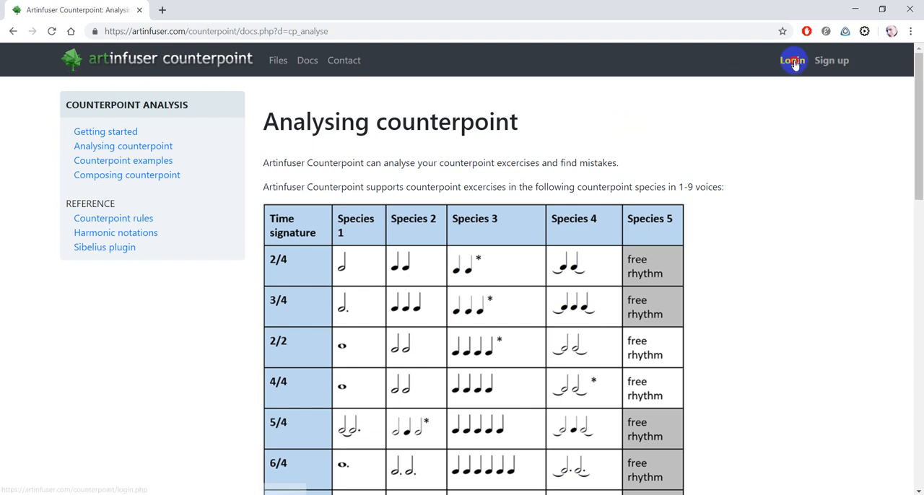
- Sign in, go to the upload page and upload gallon-v4s5-print.xml
{"action": "left_click", "coordinate": [792, 60]}
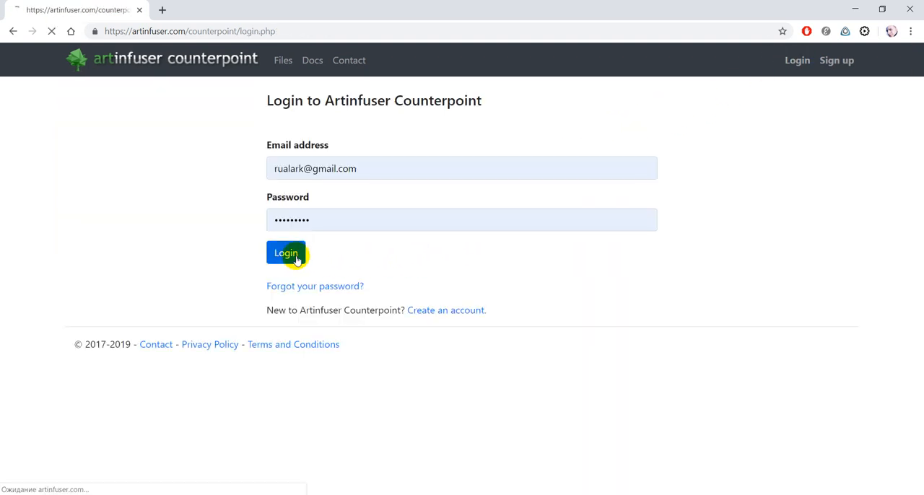
{"action": "left_click", "coordinate": [286, 253]}
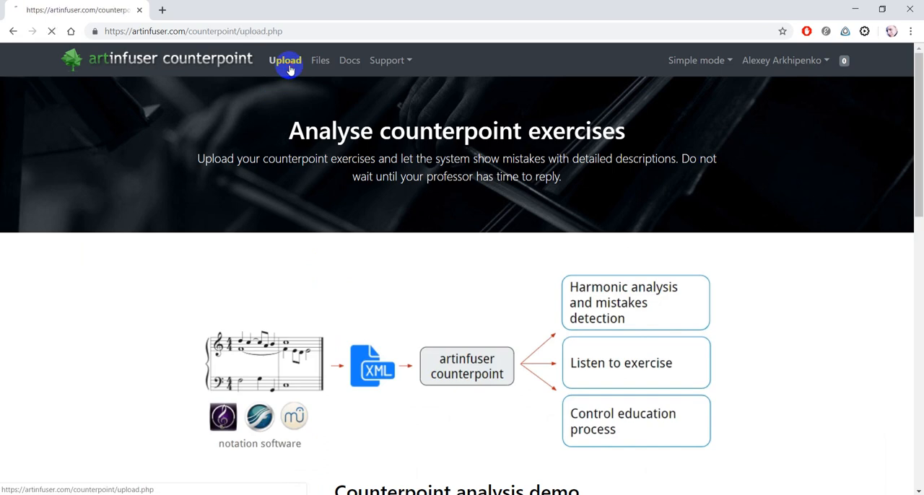
{"action": "left_click", "coordinate": [285, 60]}
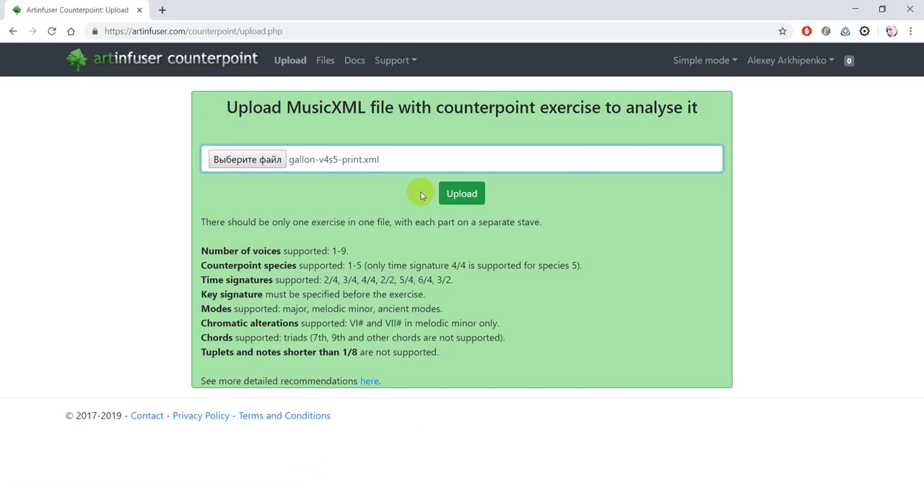
{"action": "left_click", "coordinate": [461, 194]}
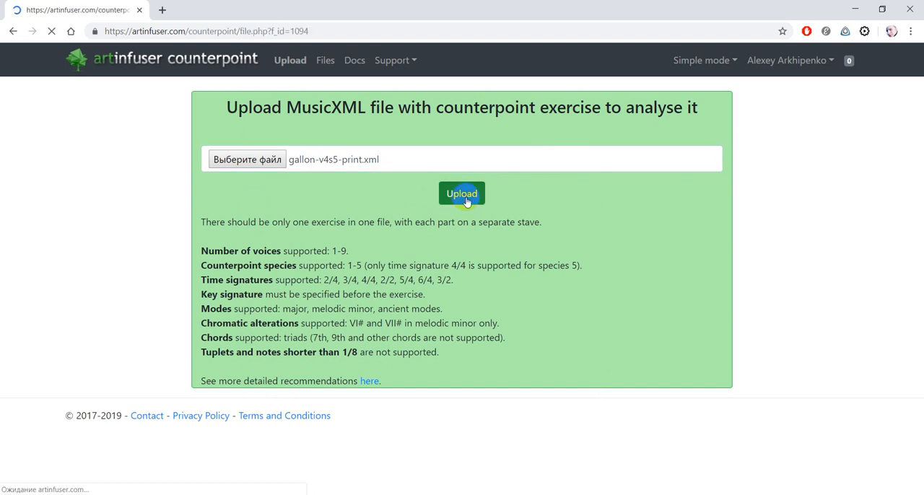
{"action": "left_click", "coordinate": [461, 194]}
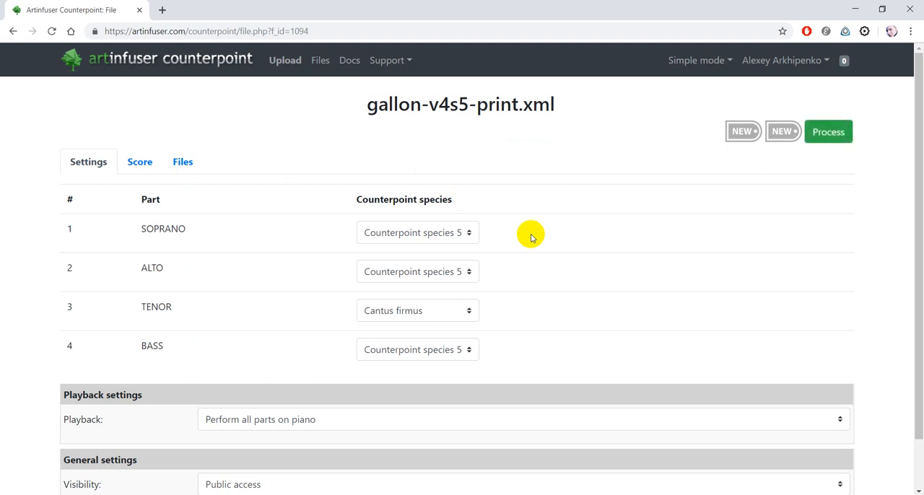
{"action": "mouse_move", "coordinate": [505, 244]}
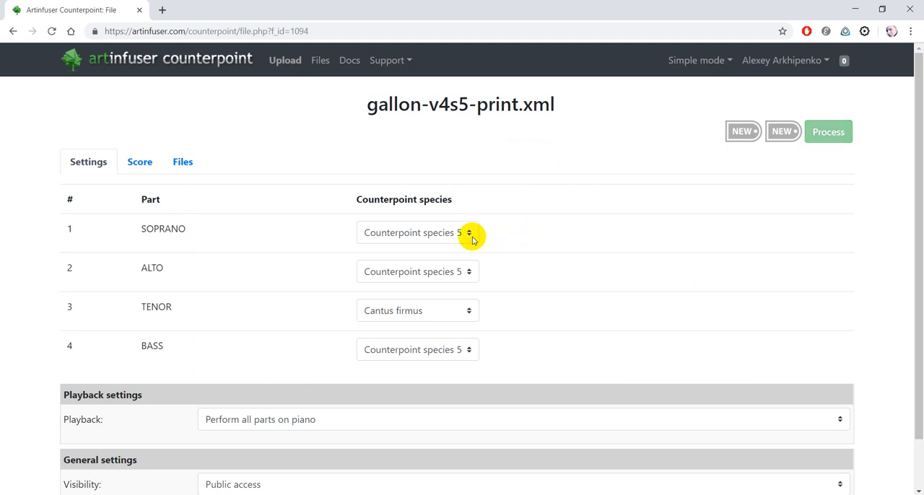
- Switch the interface from Simple mode to Advanced mode and review the Analysis settings
{"action": "left_click", "coordinate": [417, 233]}
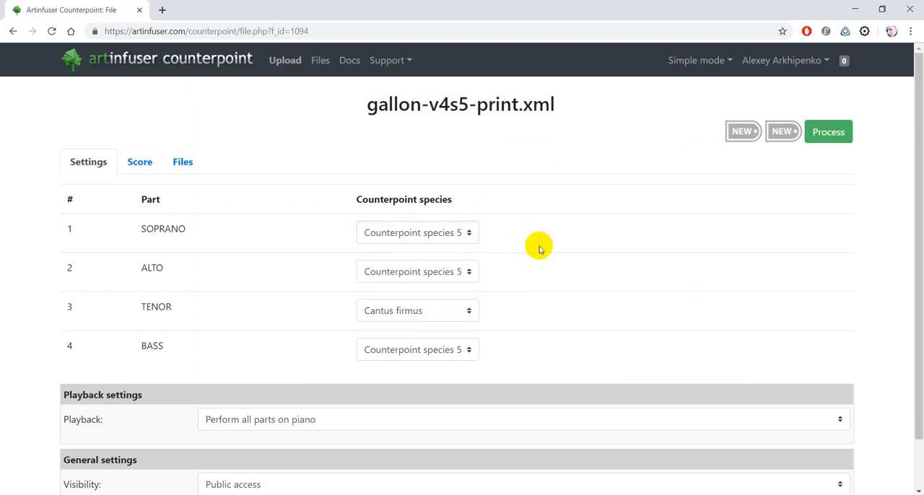
{"action": "left_click", "coordinate": [696, 60]}
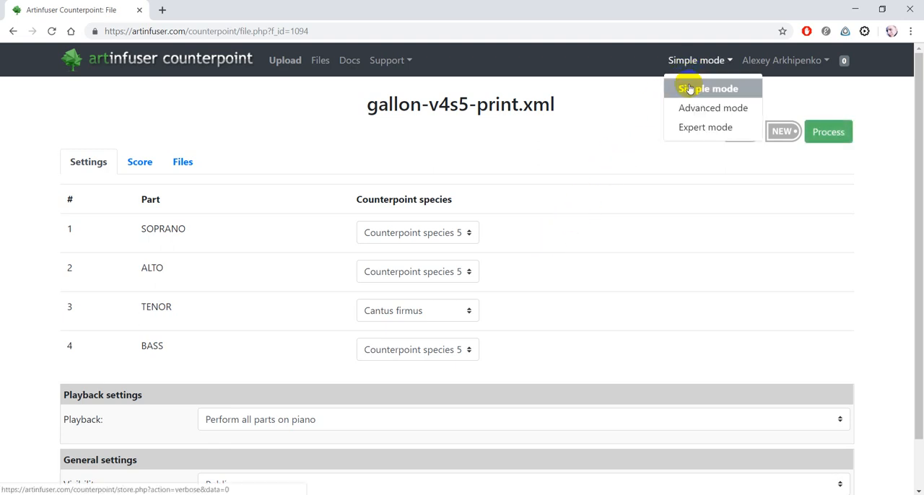
{"action": "left_click", "coordinate": [713, 108]}
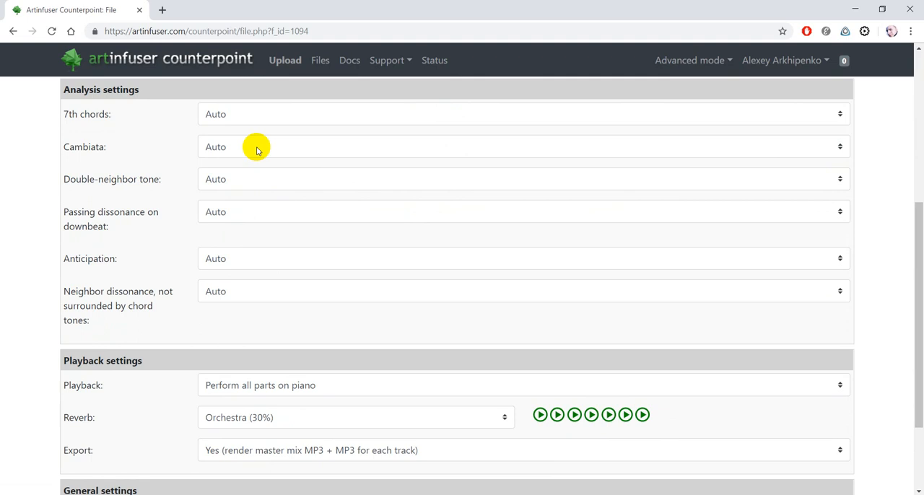
{"action": "left_click", "coordinate": [260, 147]}
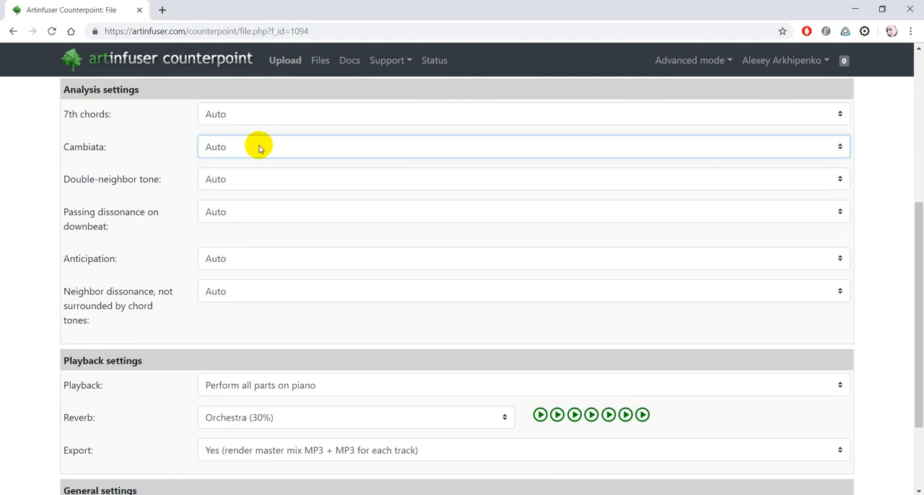
{"action": "mouse_move", "coordinate": [301, 145]}
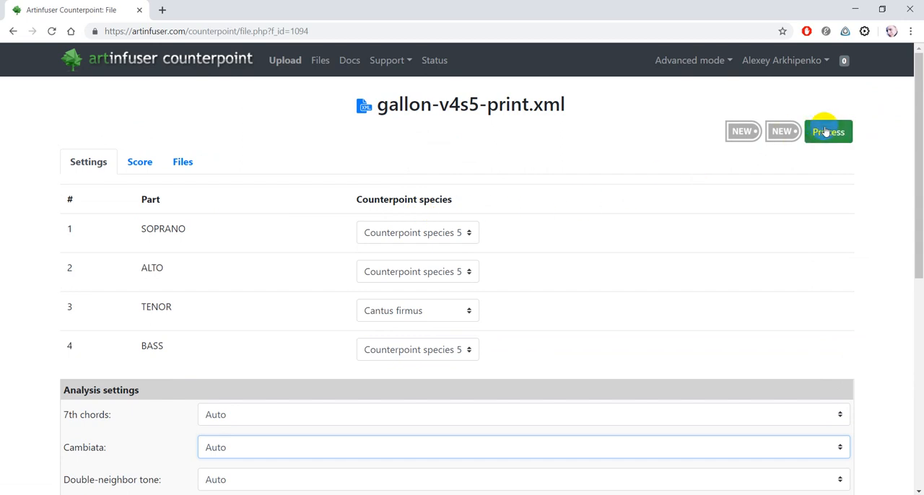
- Process gallon-v4s5-print.xml and view the Multivoice Counterpoint Analysis PDF
{"action": "left_click", "coordinate": [828, 131]}
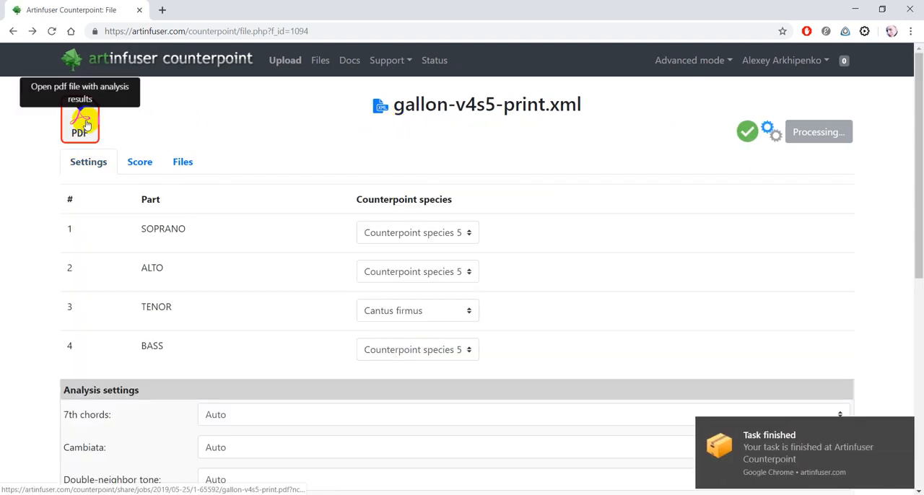
{"action": "left_click", "coordinate": [80, 122]}
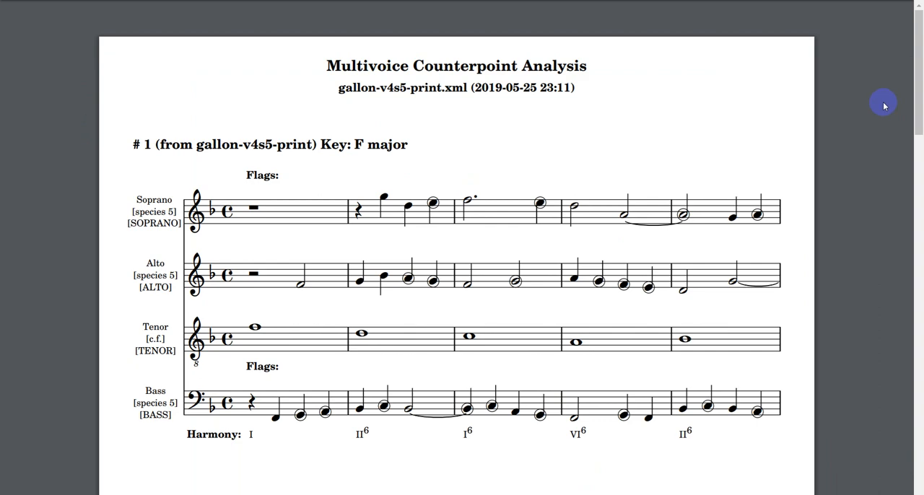
- Read the flagged errors in the PDF, then return to the File browser tab
{"action": "scroll", "scroll_direction": "down", "scroll_amount": 3}
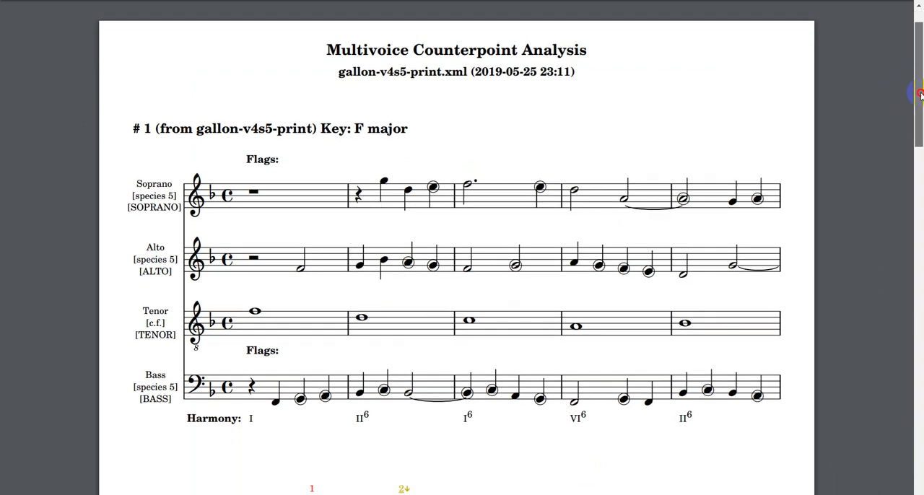
{"action": "scroll", "scroll_direction": "down", "scroll_amount": 3}
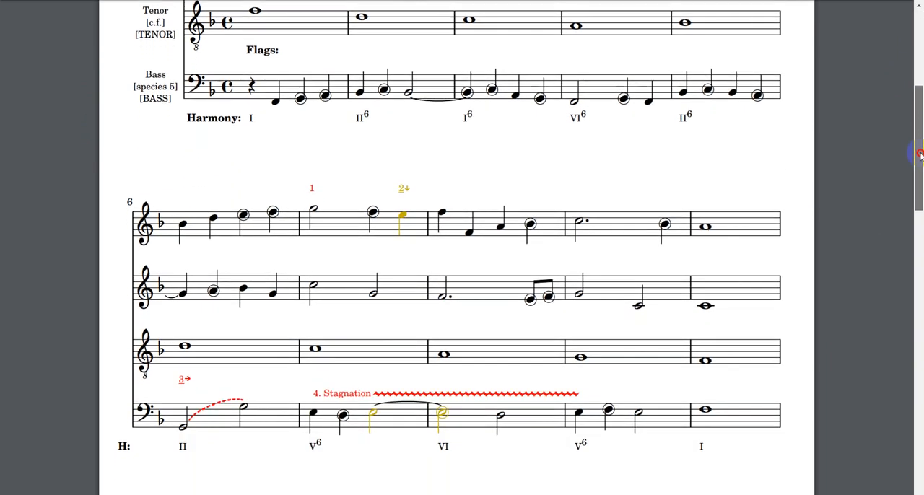
{"action": "scroll", "scroll_direction": "down", "scroll_amount": 3}
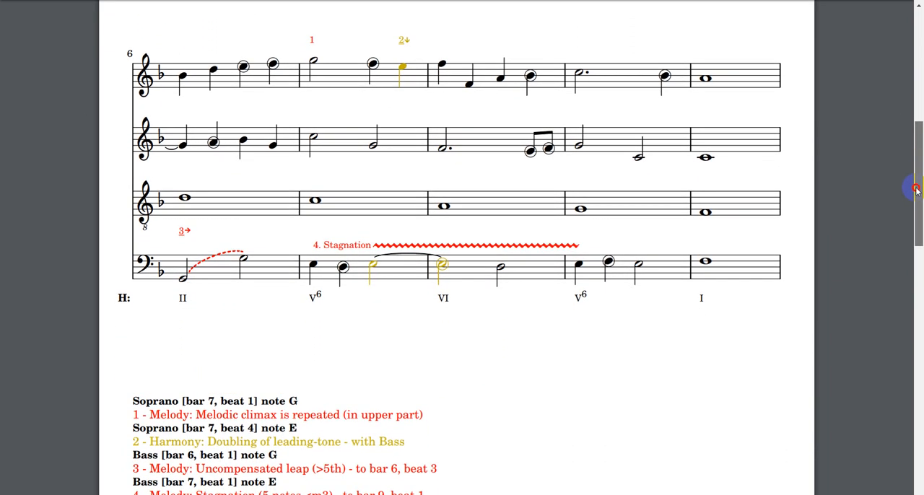
{"action": "scroll", "scroll_direction": "down", "scroll_amount": 3}
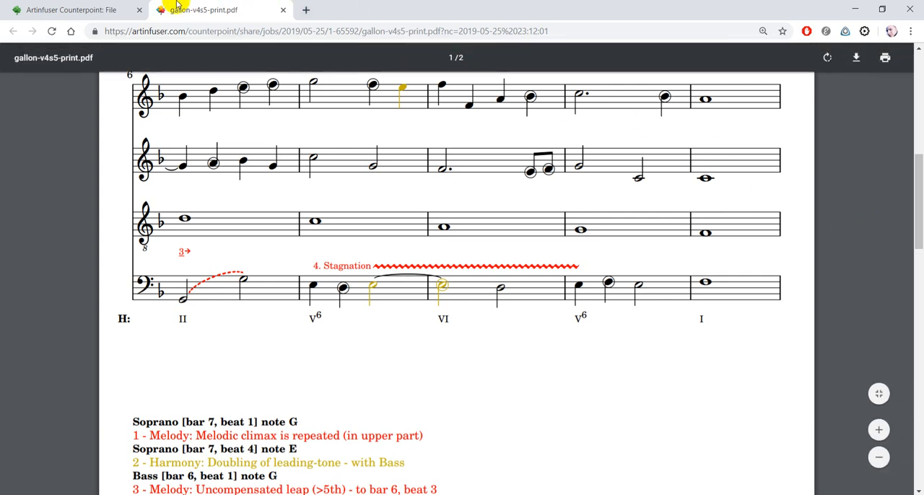
{"action": "left_click", "coordinate": [69, 9]}
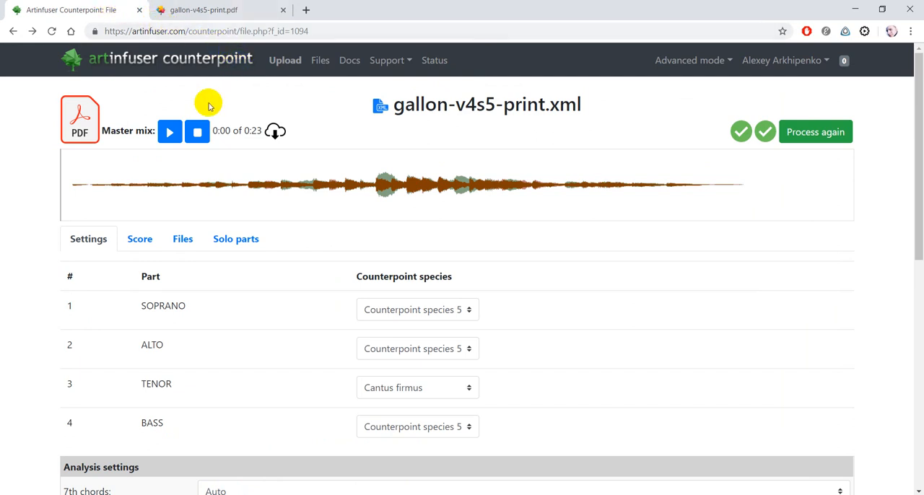
{"action": "mouse_move", "coordinate": [170, 131]}
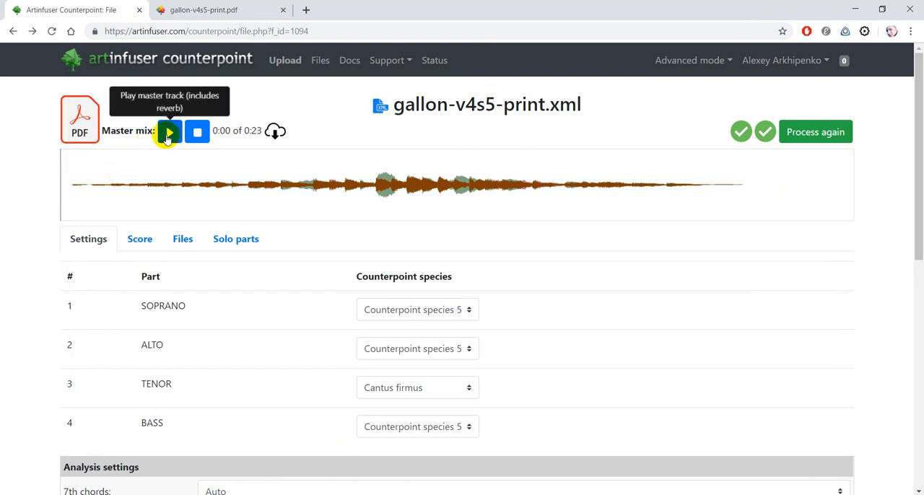
{"action": "left_click", "coordinate": [169, 131]}
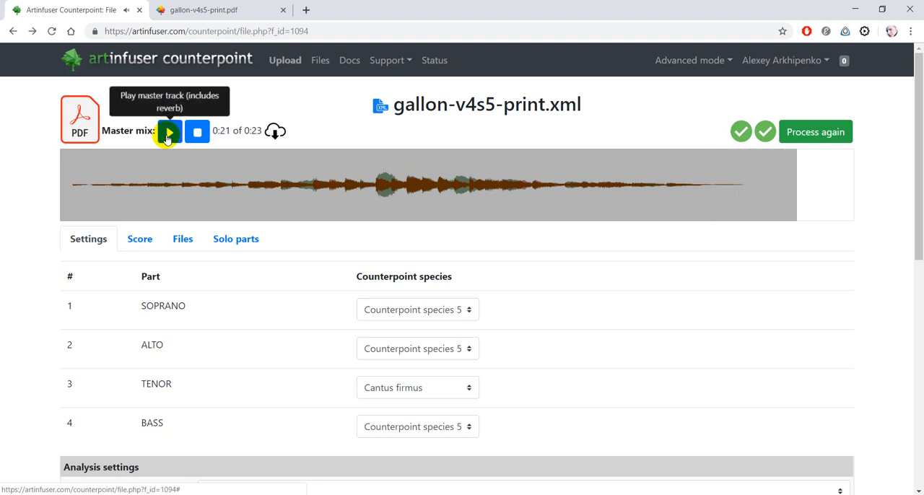
{"action": "left_click", "coordinate": [170, 131]}
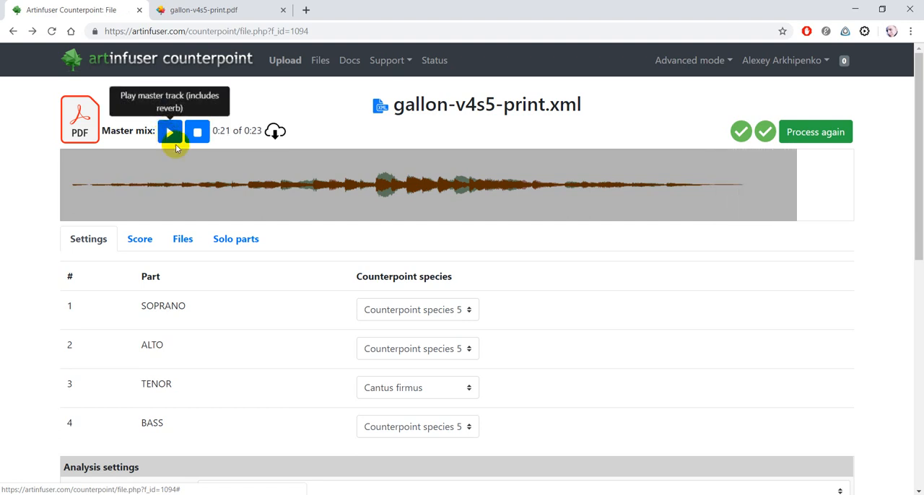
{"action": "scroll", "scroll_direction": "down", "scroll_amount": 3}
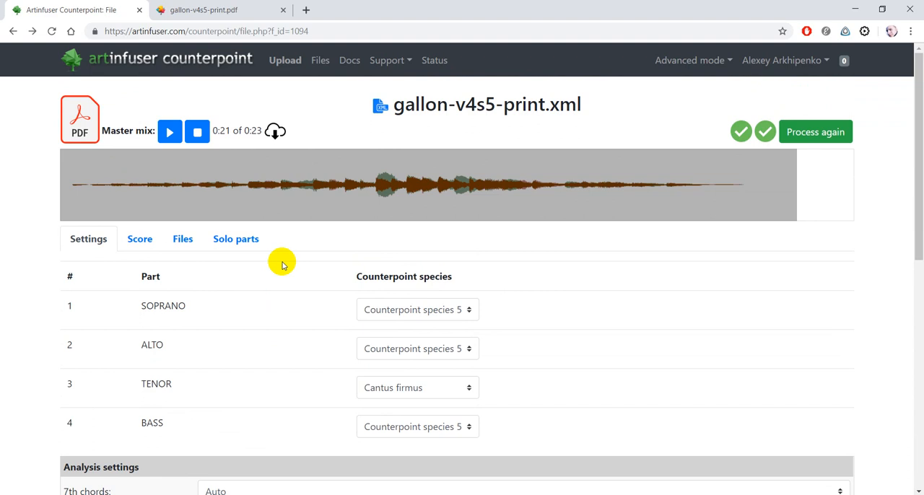
{"action": "left_click", "coordinate": [197, 130]}
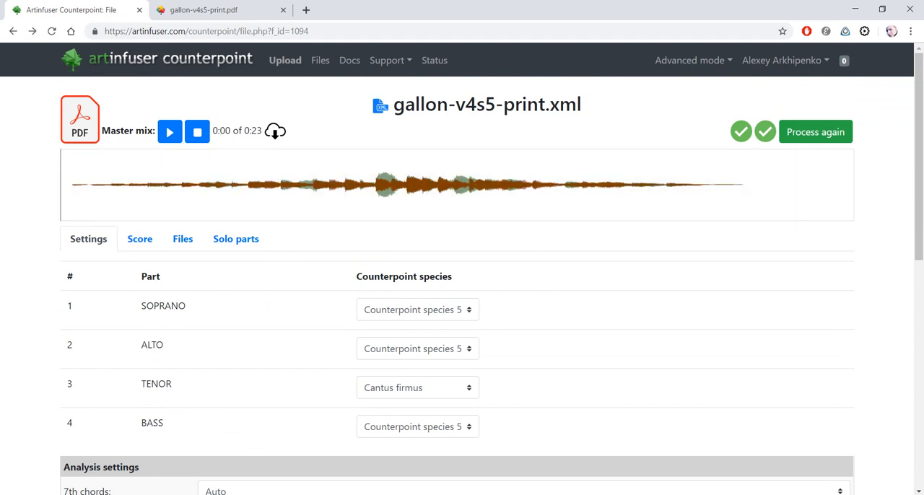